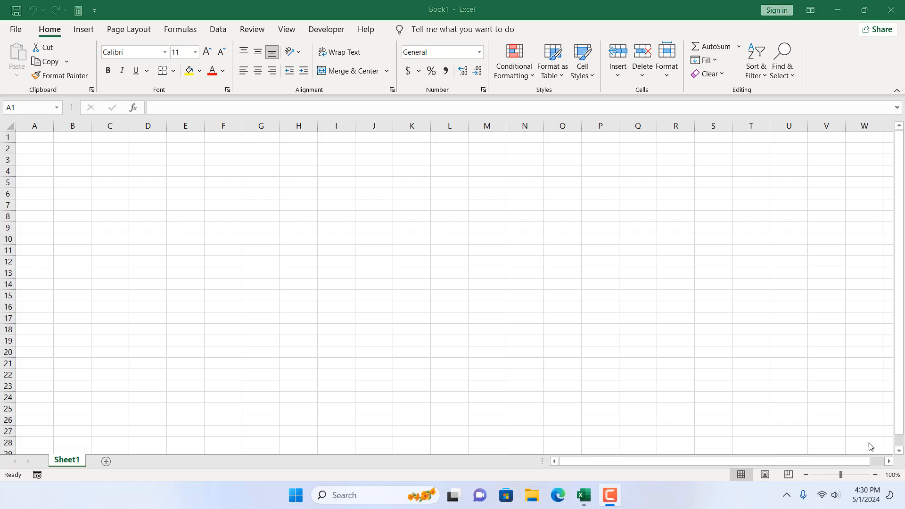
mouse_move(901, 411)
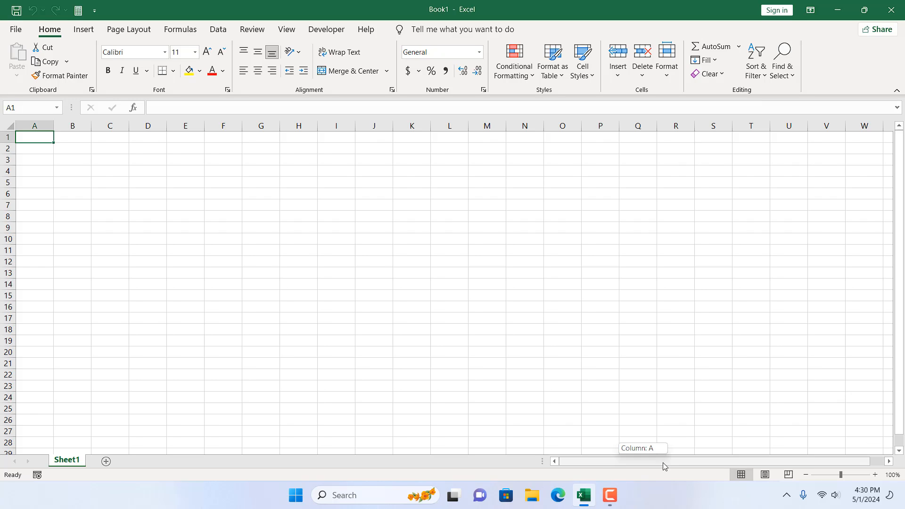
mouse_move(587, 450)
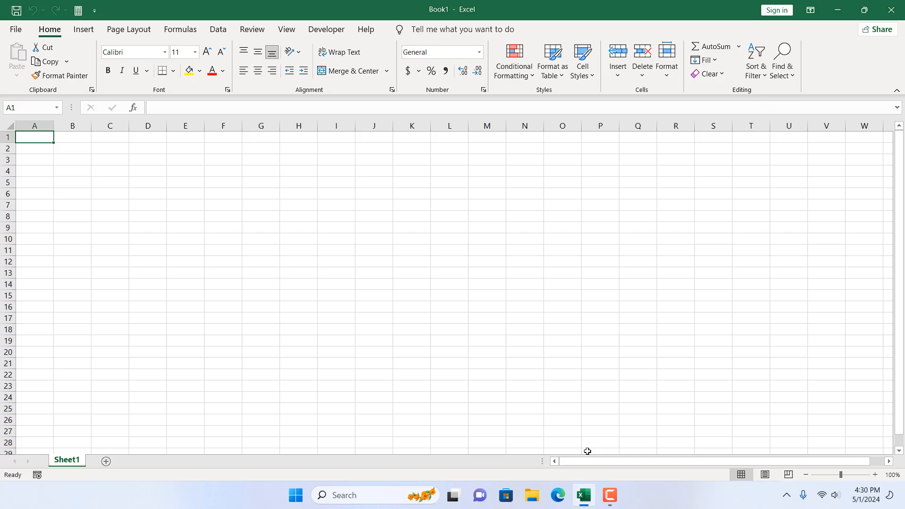
mouse_move(598, 217)
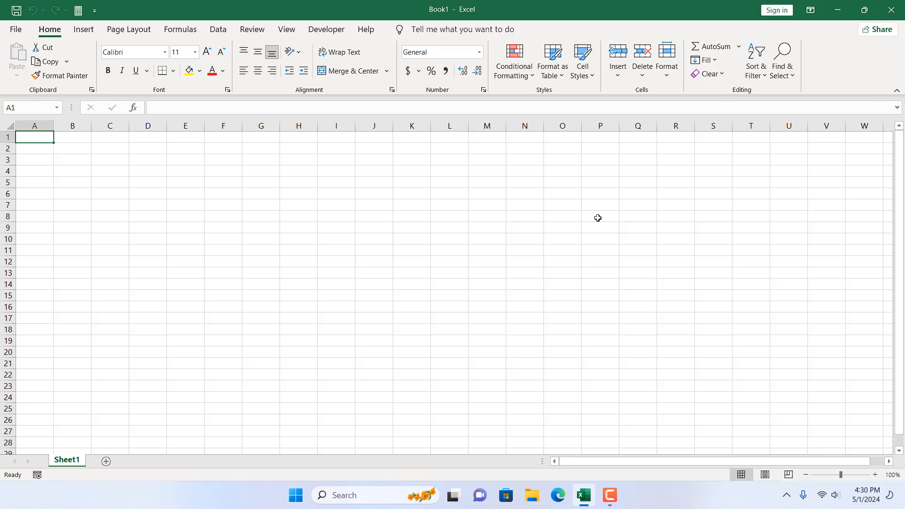
mouse_move(893, 274)
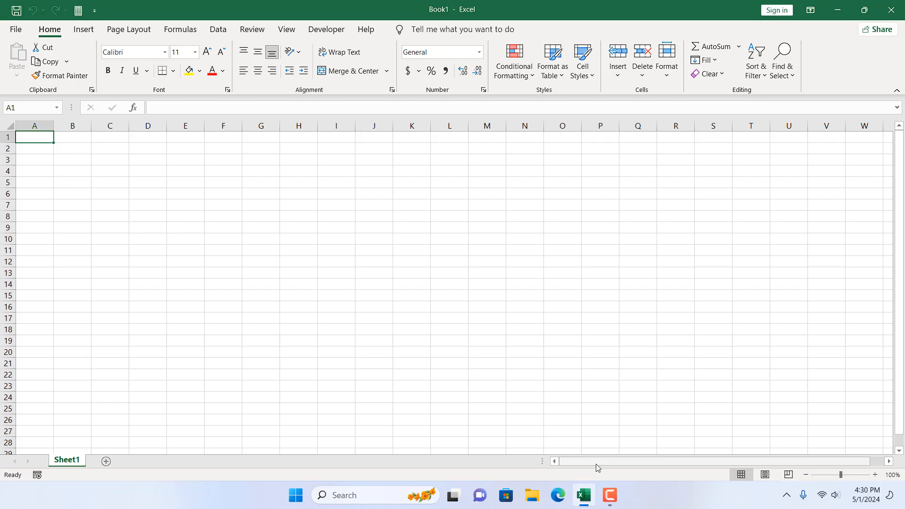
- Turn off Show vertical and Show horizontal scroll bar in Advanced display options and apply
scroll(down, 3)
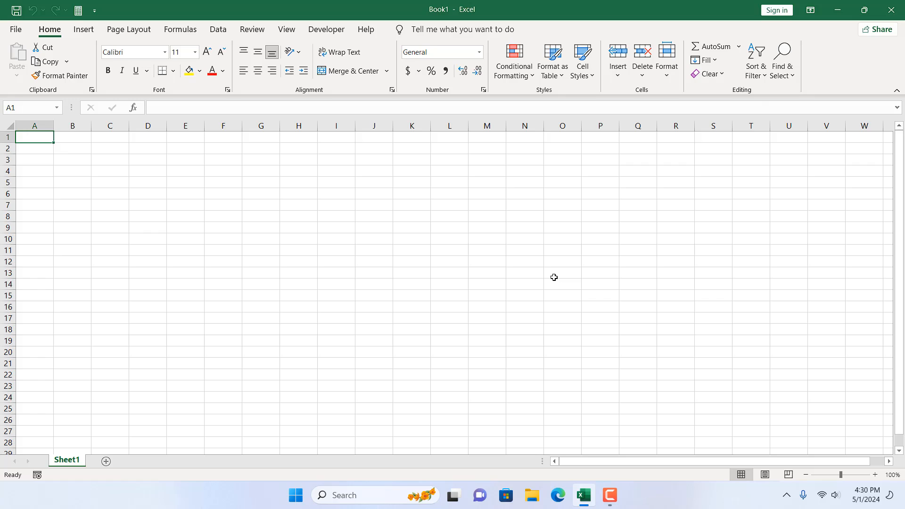
mouse_move(844, 248)
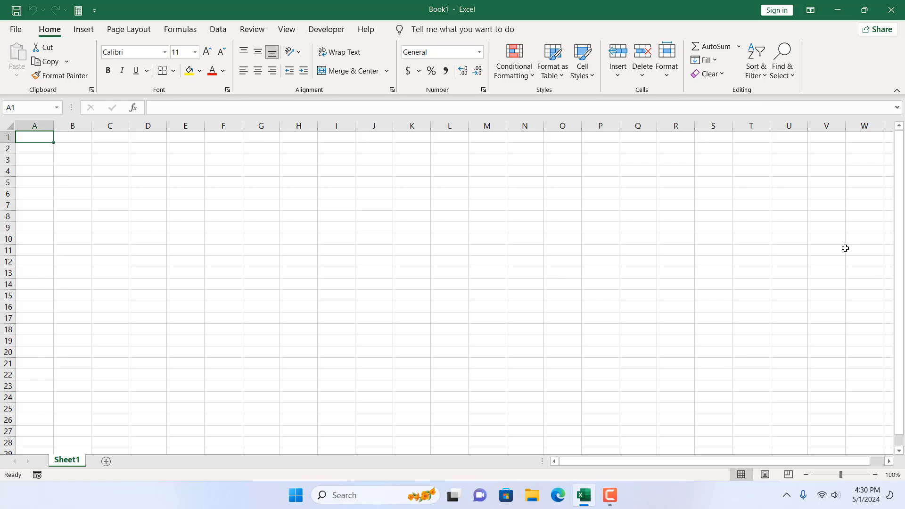
mouse_move(703, 357)
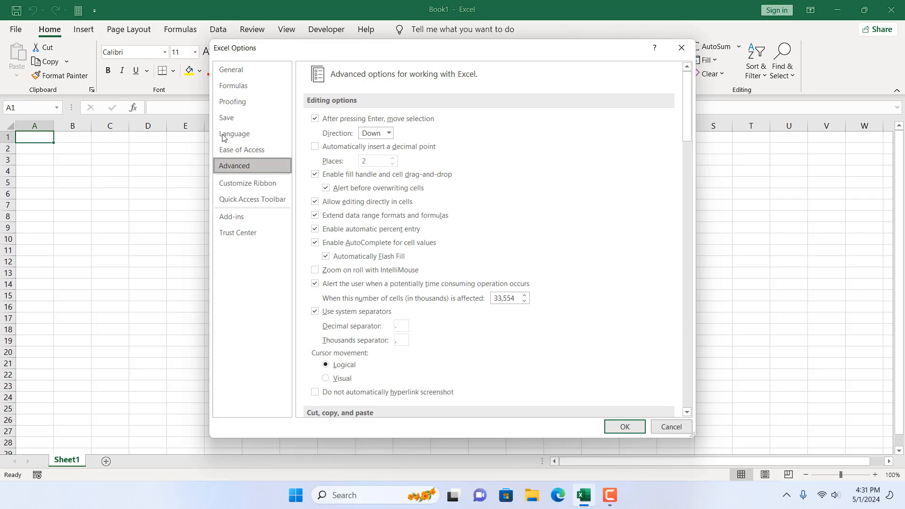
scroll(down, 3)
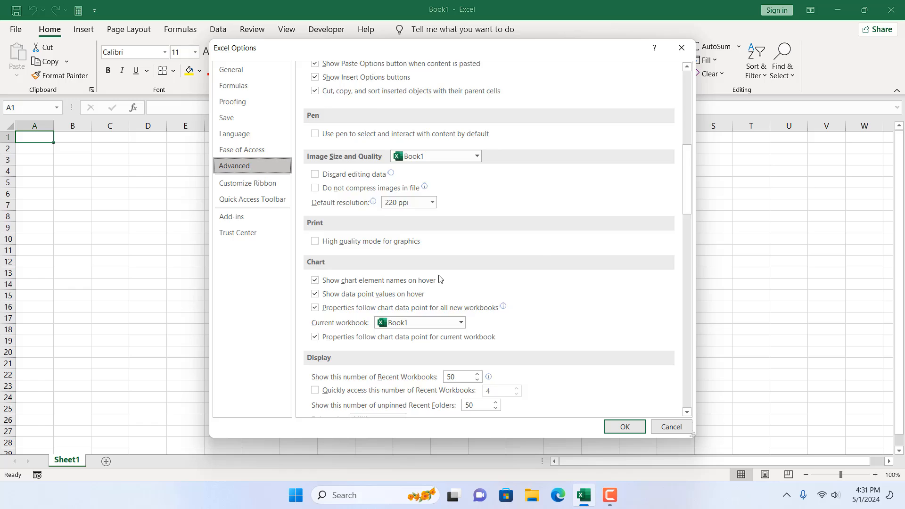
scroll(down, 3)
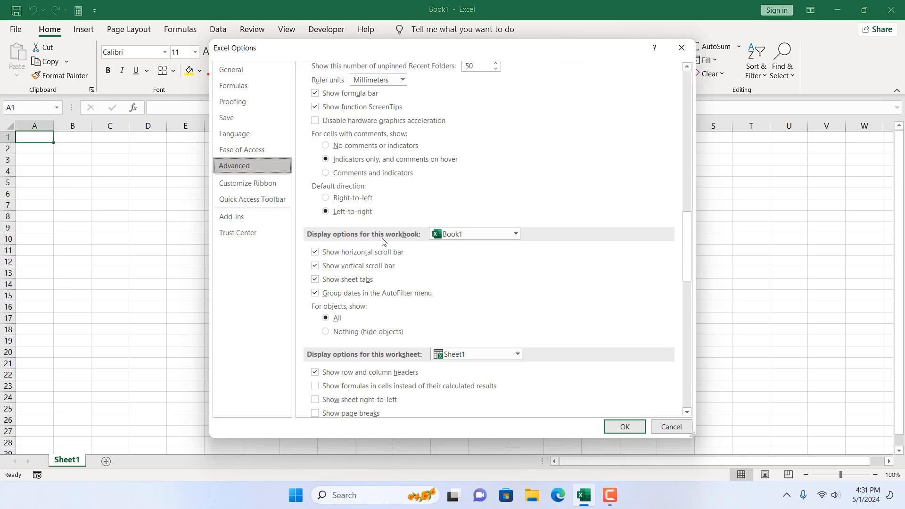
mouse_move(359, 266)
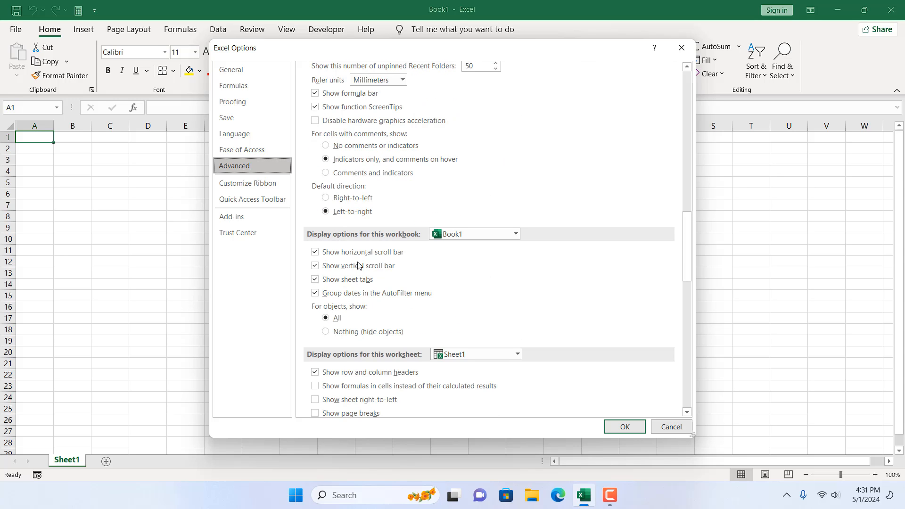
mouse_move(346, 266)
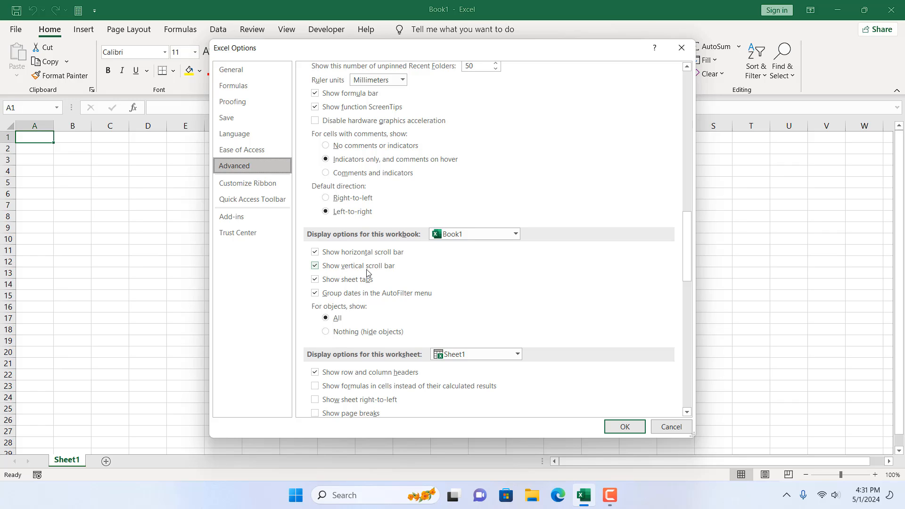
click(315, 266)
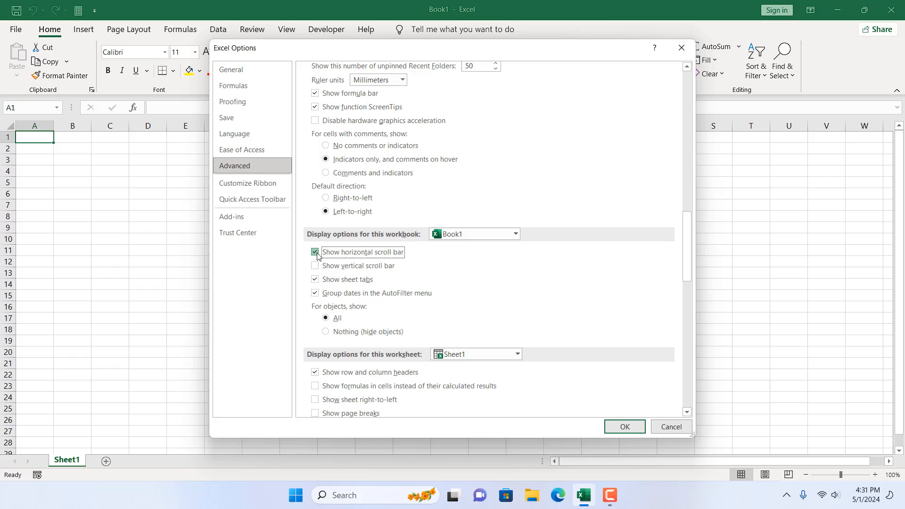
click(315, 252)
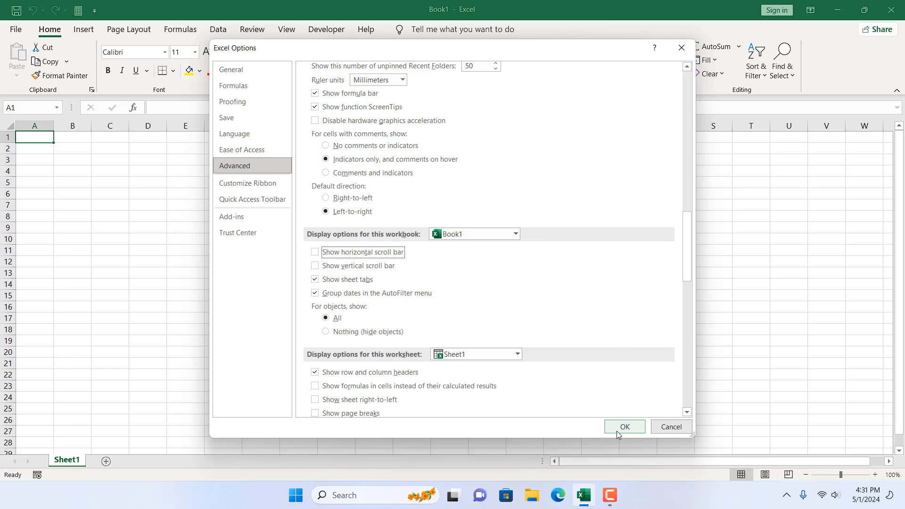
click(623, 426)
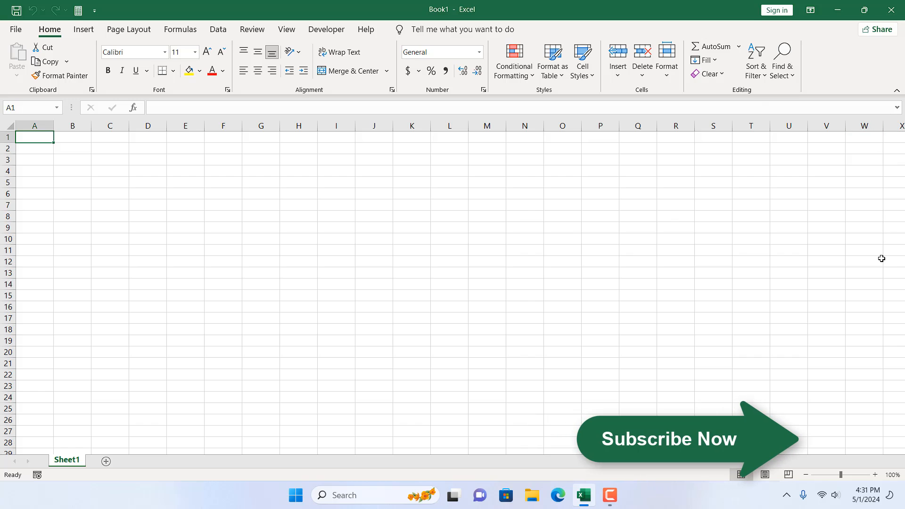
scroll(down, 3)
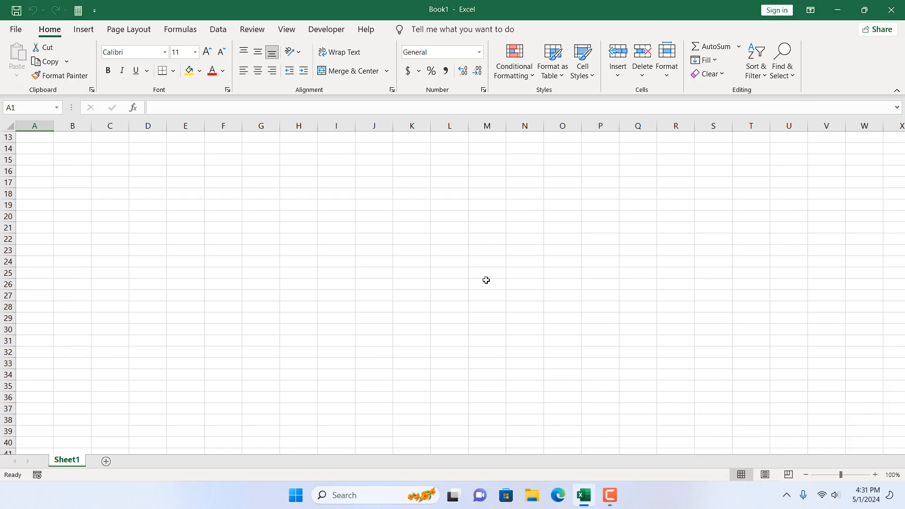
scroll(down, 3)
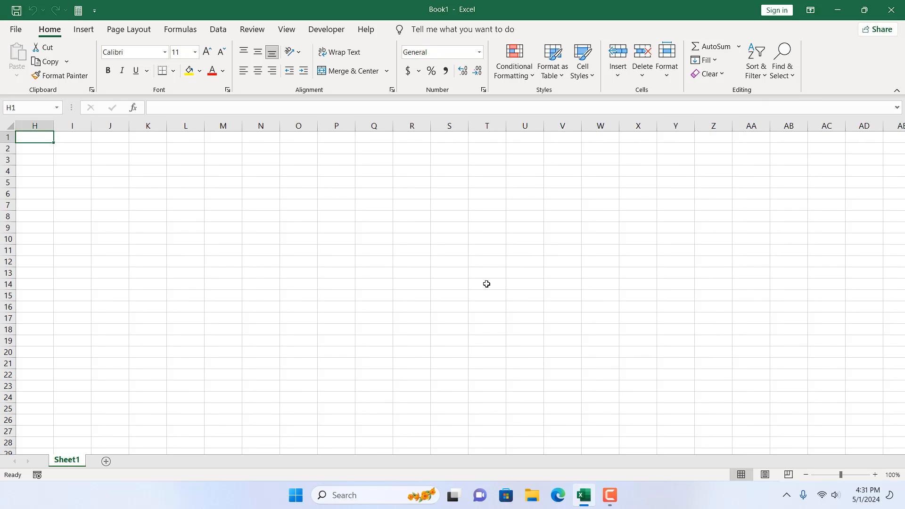
scroll(left, 3)
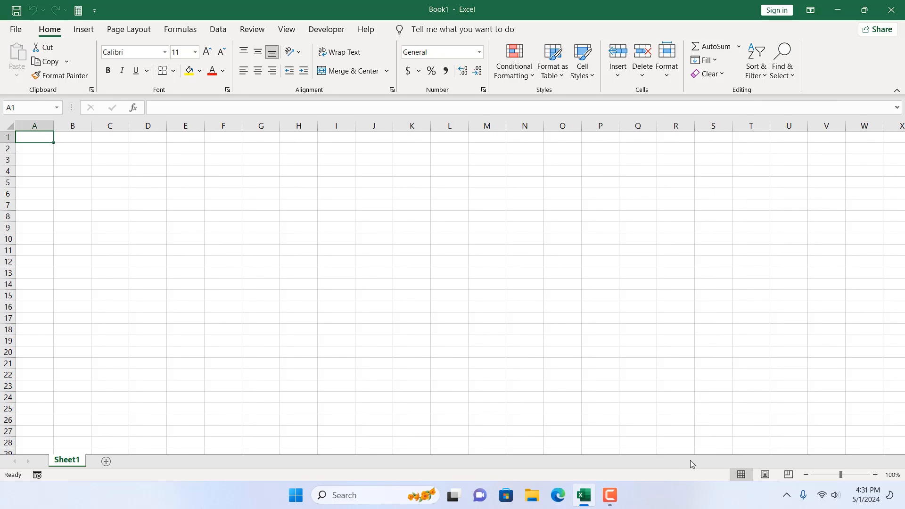
mouse_move(754, 288)
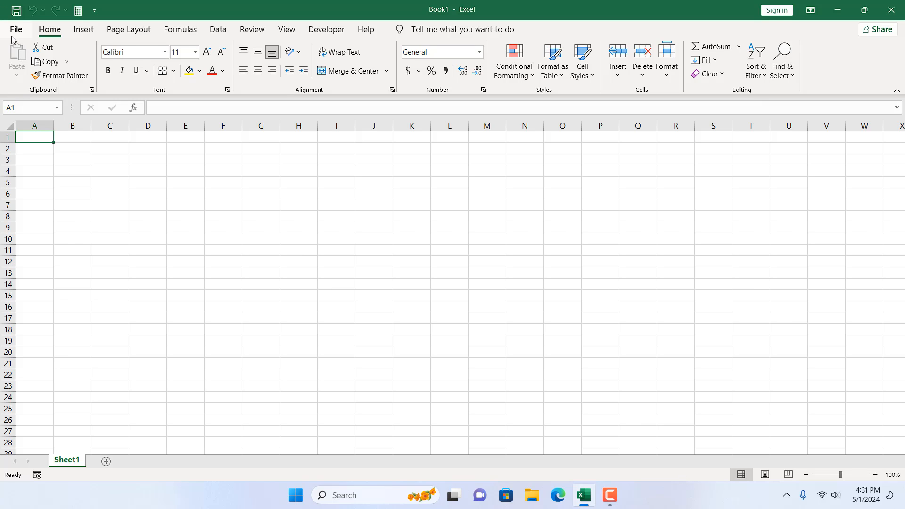
- Re-enable Show vertical and Show horizontal scroll bar in Advanced options and apply
click(16, 29)
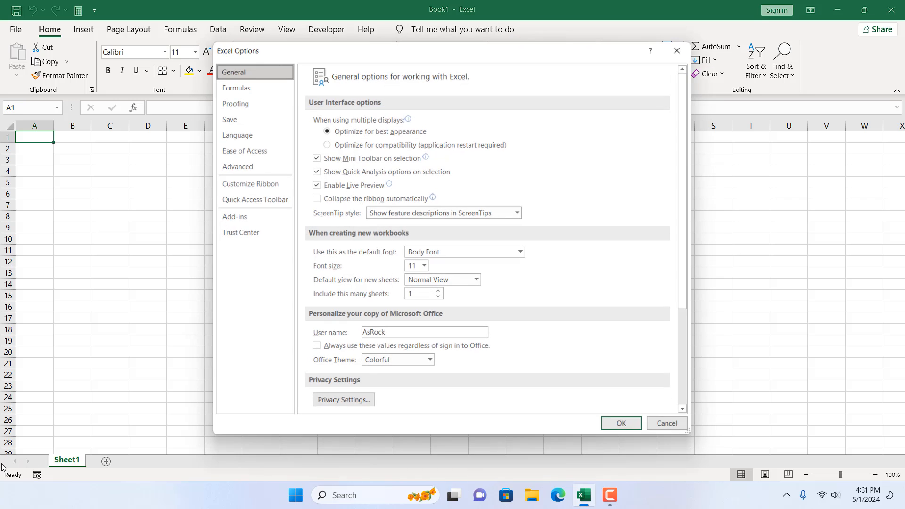
click(237, 166)
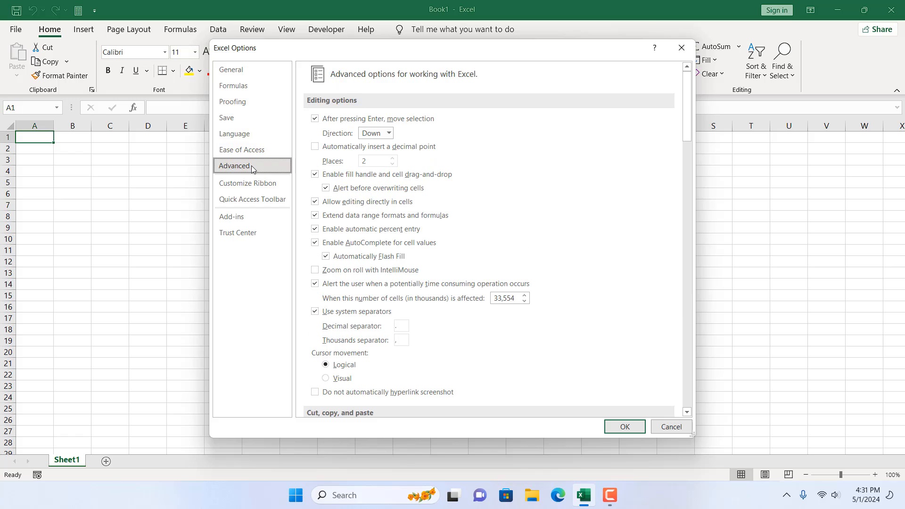
scroll(down, 3)
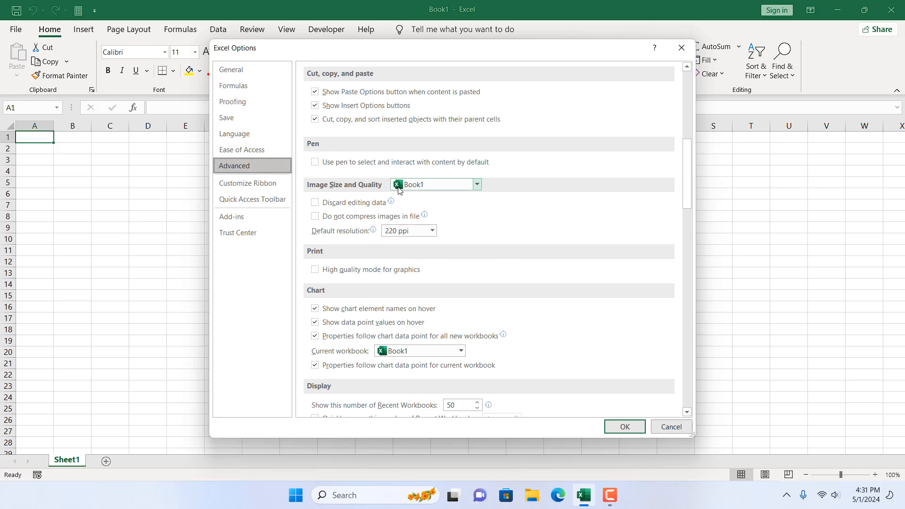
scroll(down, 3)
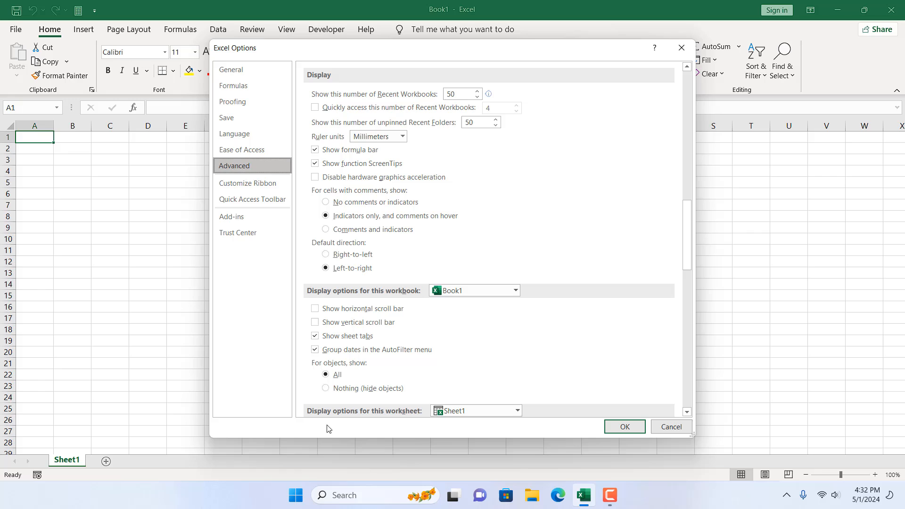
click(315, 322)
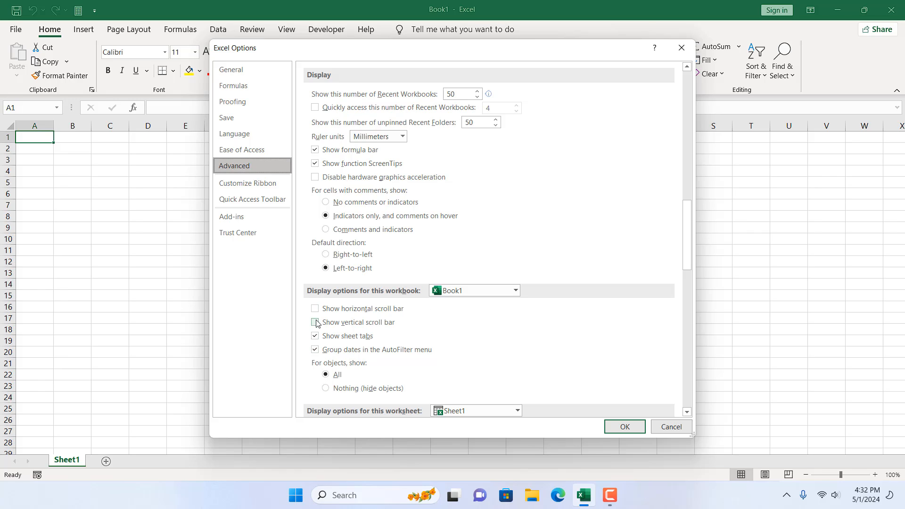
click(315, 308)
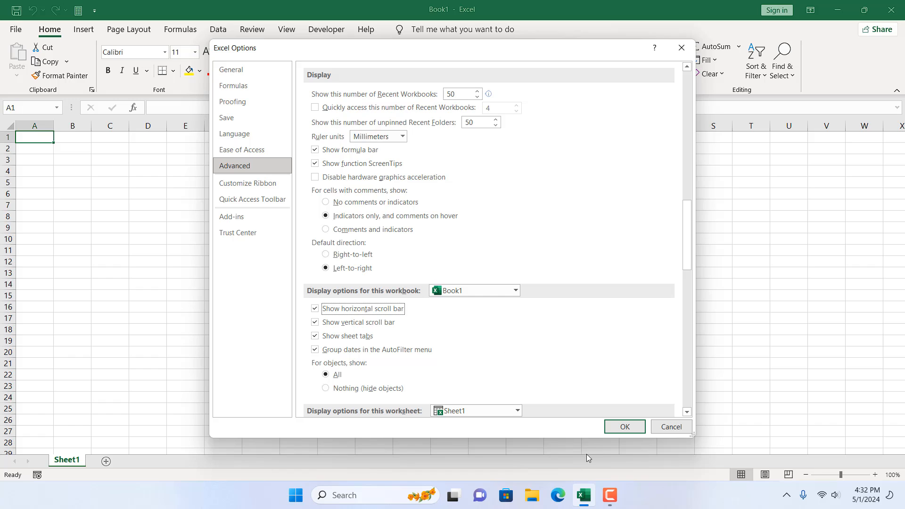
click(624, 426)
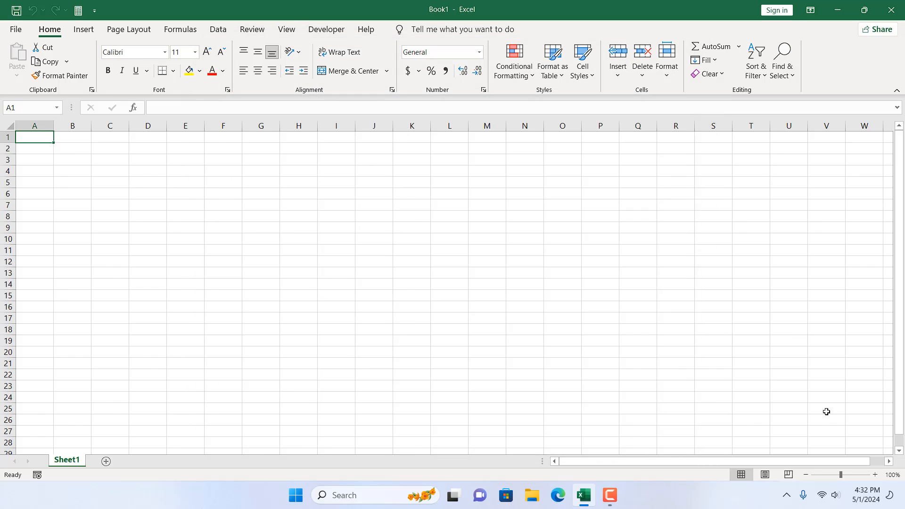
mouse_move(809, 435)
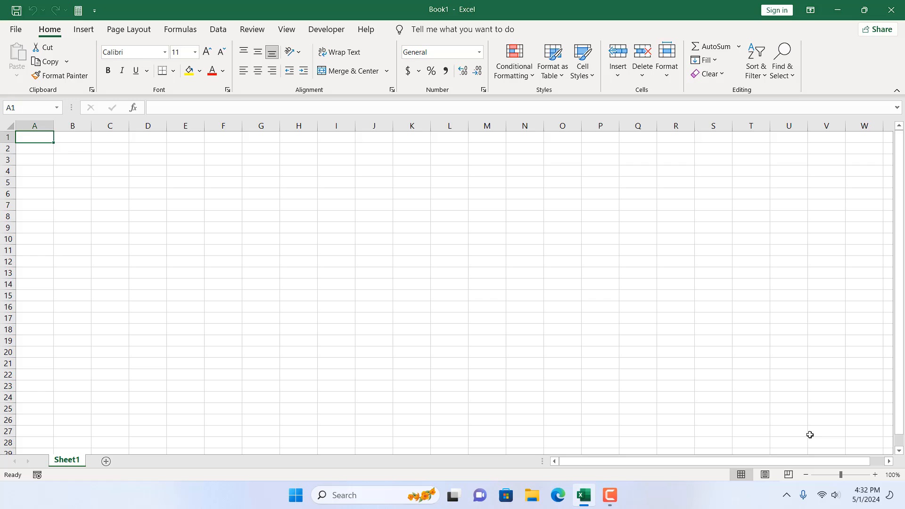